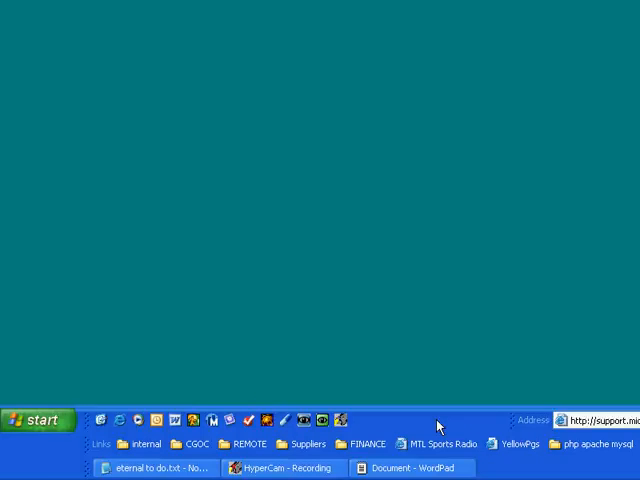
Bring up the taskbar's context menu with the Task Manager option.
{"action": "right_click", "coordinate": [438, 426]}
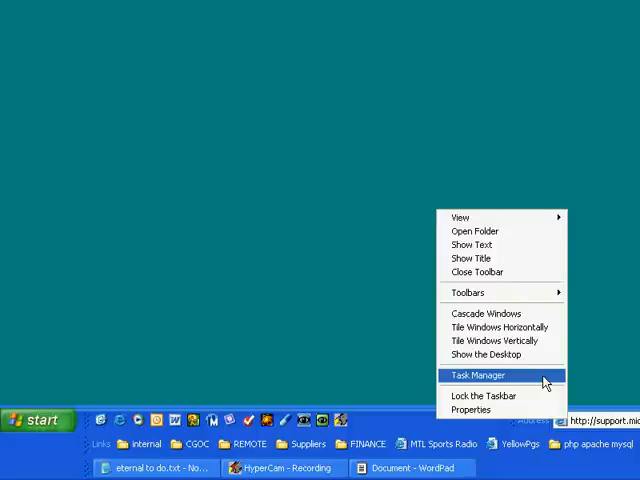
Launch Task Manager, review the Applications list, and return to Processes.
{"action": "left_click", "coordinate": [478, 376]}
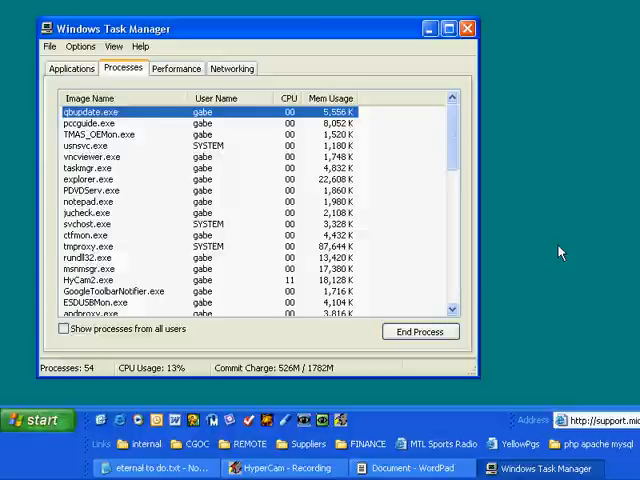
{"action": "left_click", "coordinate": [70, 68]}
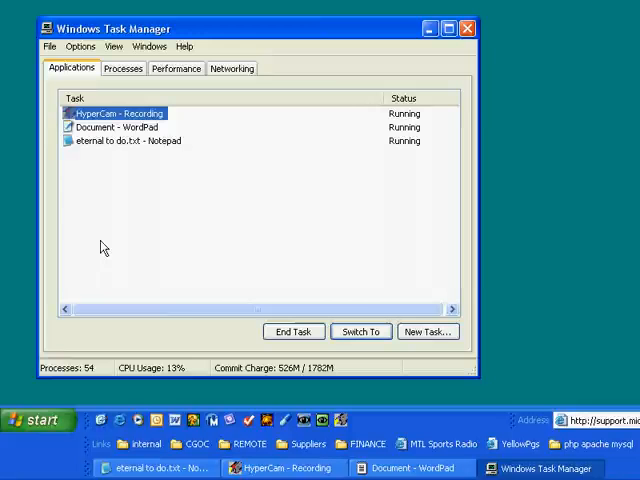
{"action": "left_click", "coordinate": [124, 68]}
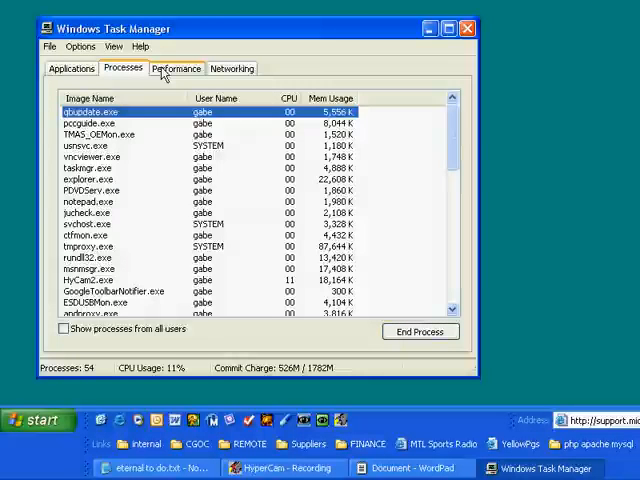
Review the Performance CPU and page file graphs, then close Task Manager.
{"action": "left_click", "coordinate": [176, 68]}
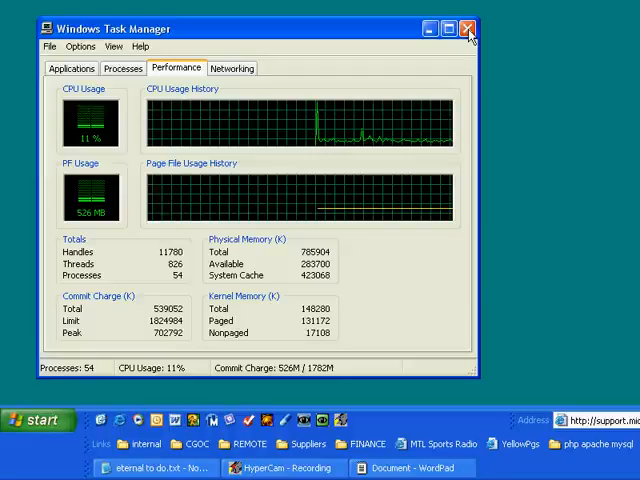
{"action": "left_click", "coordinate": [468, 28]}
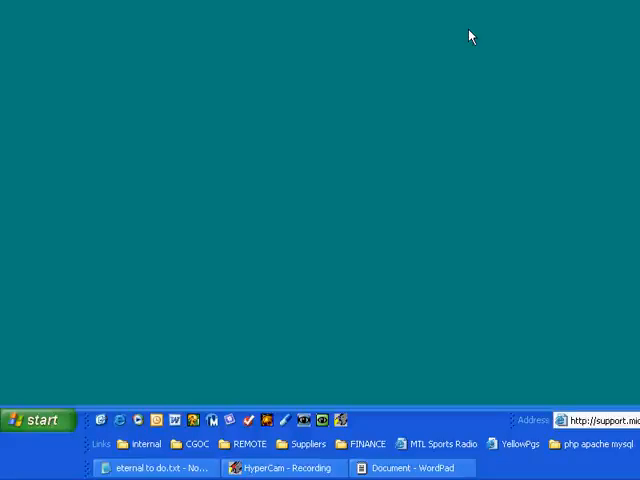
Enter msconfig as the program name in the Run box.
{"action": "left_click", "coordinate": [40, 420]}
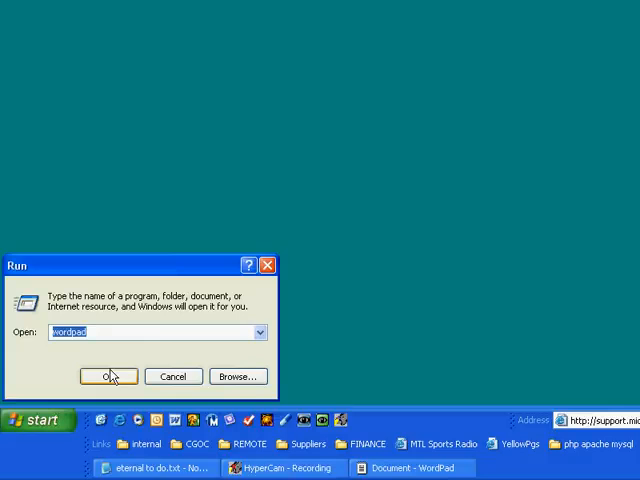
{"action": "type", "text": "ms"}
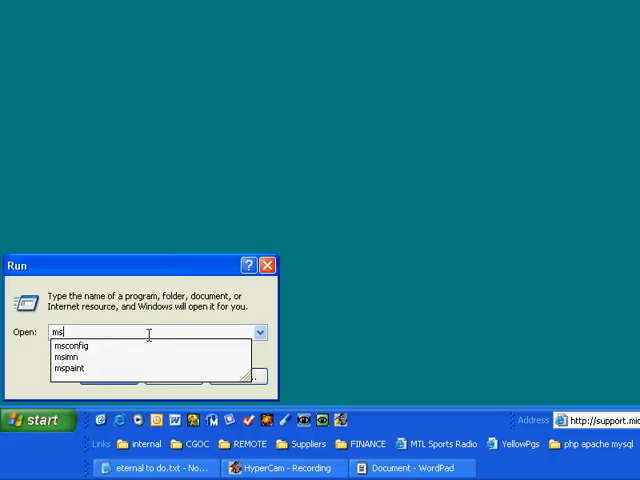
{"action": "type", "text": "config"}
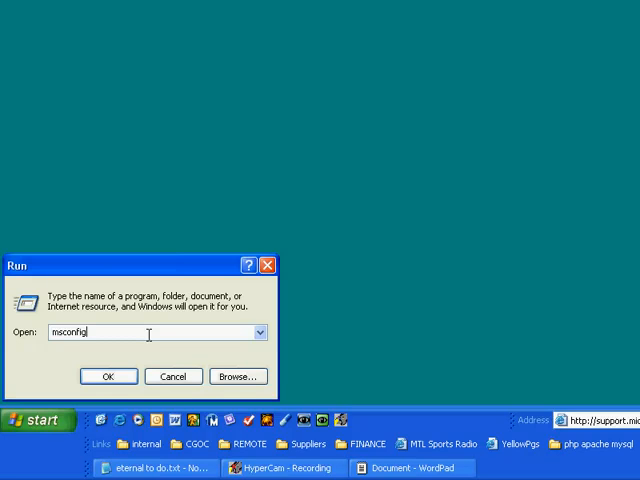
Run msconfig and show its Startup list of launch-at-startup items.
{"action": "left_click", "coordinate": [108, 376]}
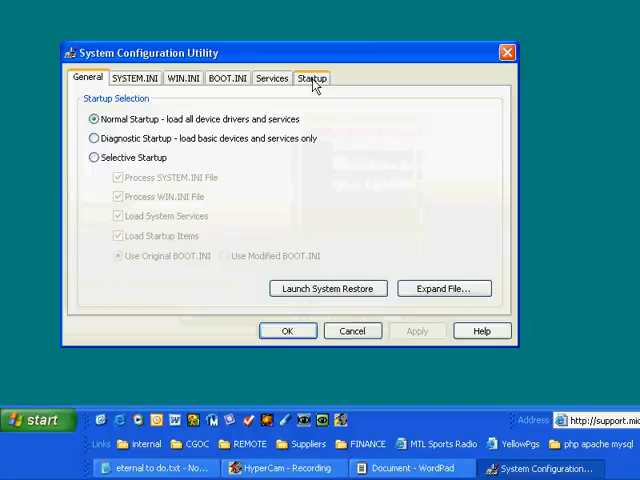
{"action": "left_click", "coordinate": [312, 78]}
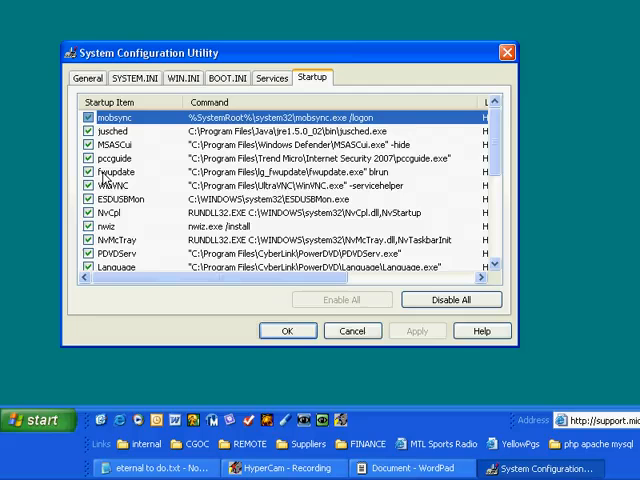
Uncheck three unneeded startup items near the top of the list.
{"action": "left_click", "coordinate": [88, 172]}
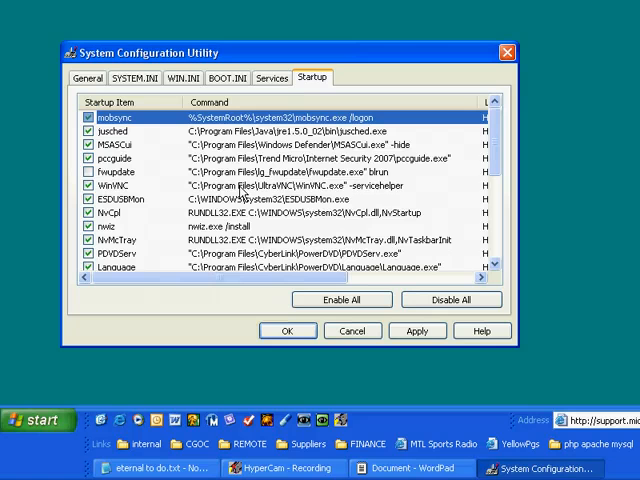
{"action": "mouse_move", "coordinate": [242, 196]}
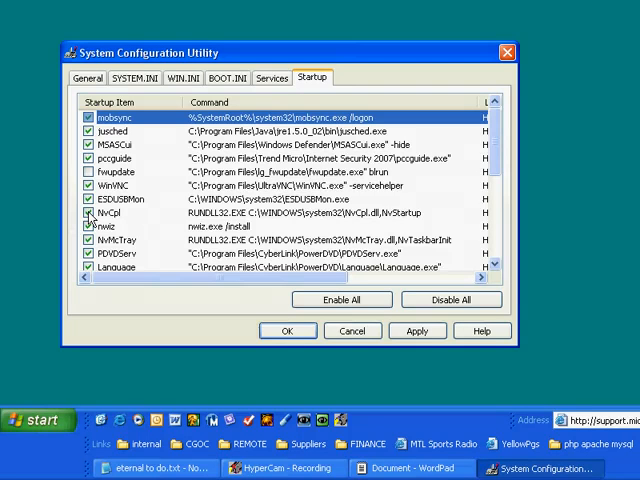
{"action": "left_click", "coordinate": [84, 212]}
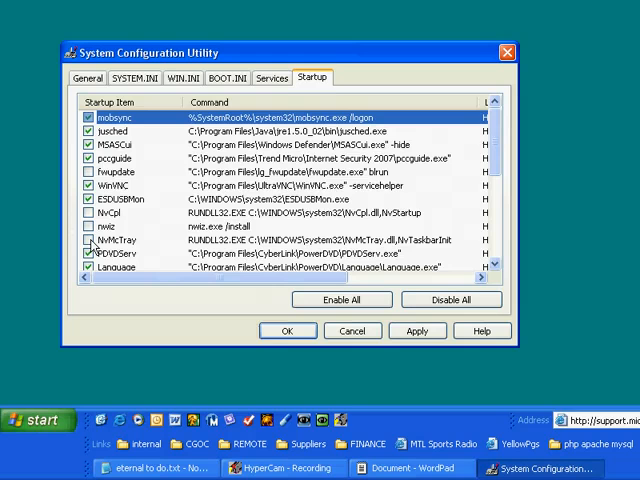
{"action": "left_click", "coordinate": [88, 252]}
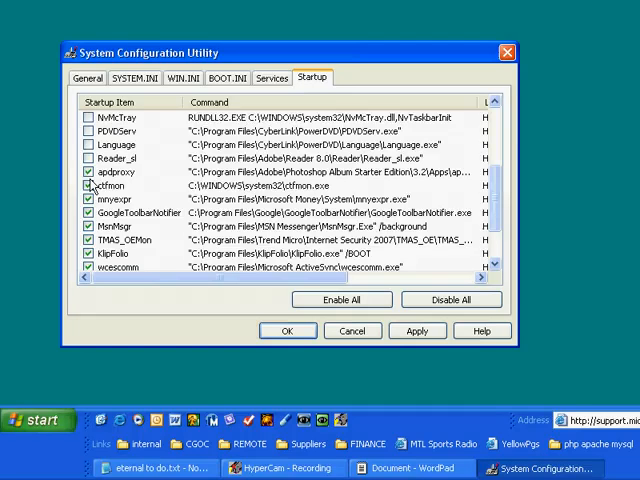
Uncheck five more unneeded startup items further down, including MSN Messenger.
{"action": "left_click", "coordinate": [88, 184]}
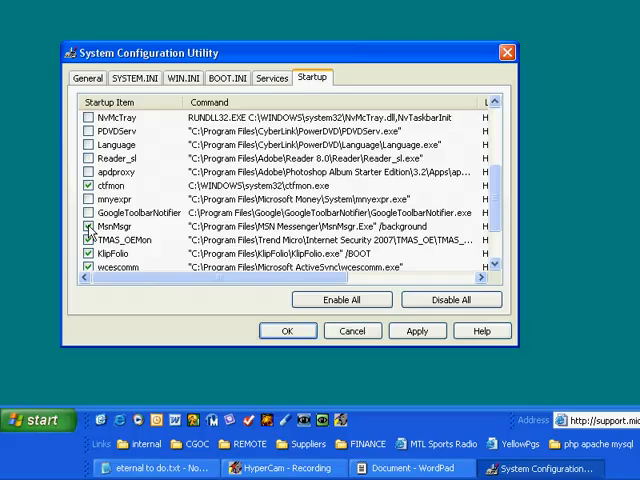
{"action": "left_click", "coordinate": [88, 226]}
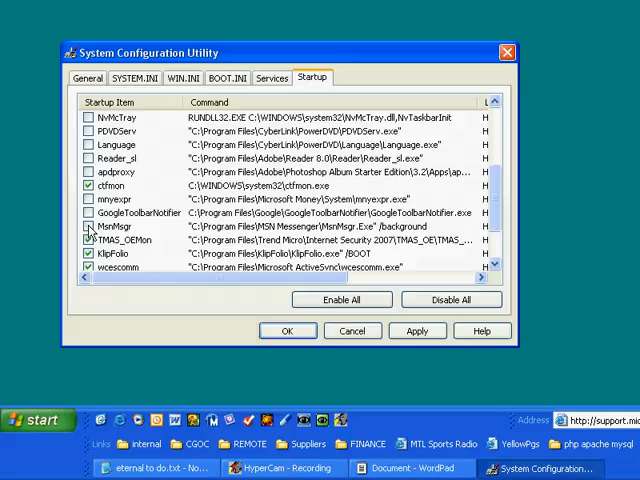
{"action": "left_click", "coordinate": [88, 240]}
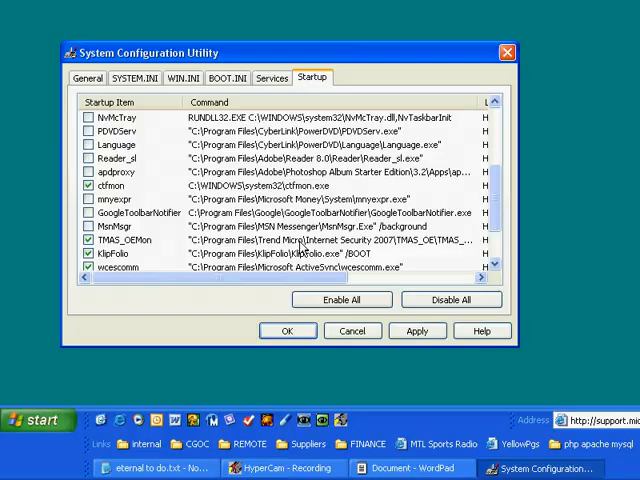
{"action": "left_click", "coordinate": [88, 252]}
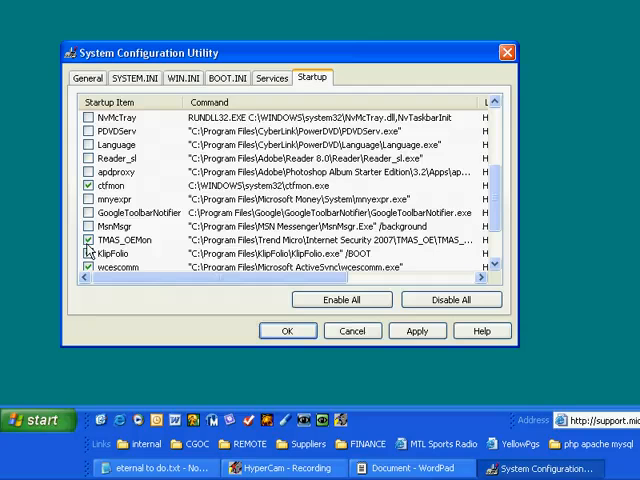
{"action": "left_click", "coordinate": [88, 252]}
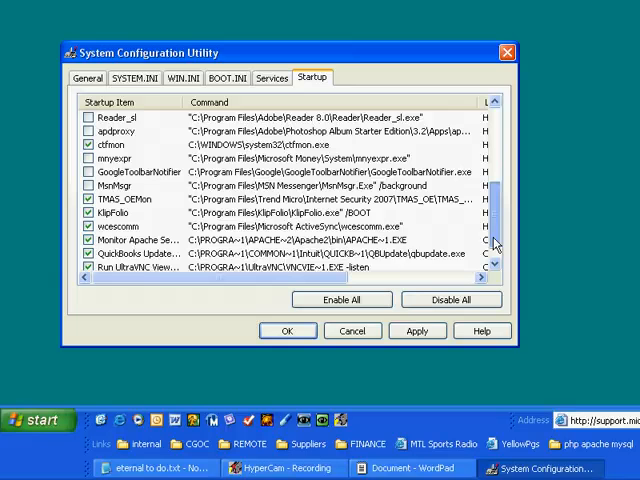
Scroll through the remaining startup entries such as jusched, MSASCui and NeroCheck.
{"action": "scroll", "scroll_direction": "down", "scroll_amount": 3}
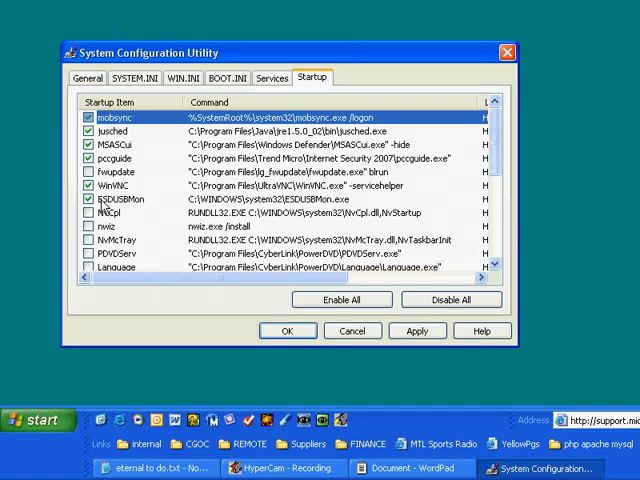
{"action": "mouse_move", "coordinate": [136, 208]}
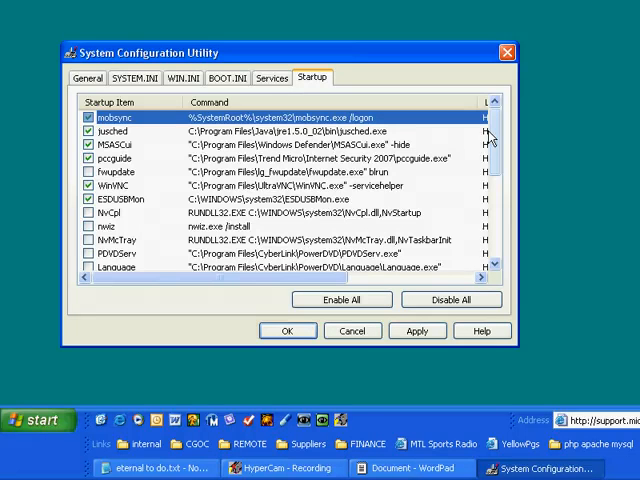
{"action": "scroll", "scroll_direction": "down", "scroll_amount": 3}
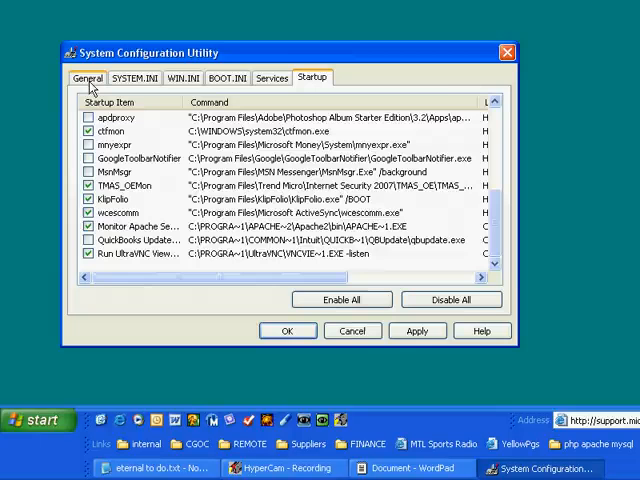
Review Selective Startup on General, toggle Load Startup Items, and move to Services.
{"action": "left_click", "coordinate": [88, 78]}
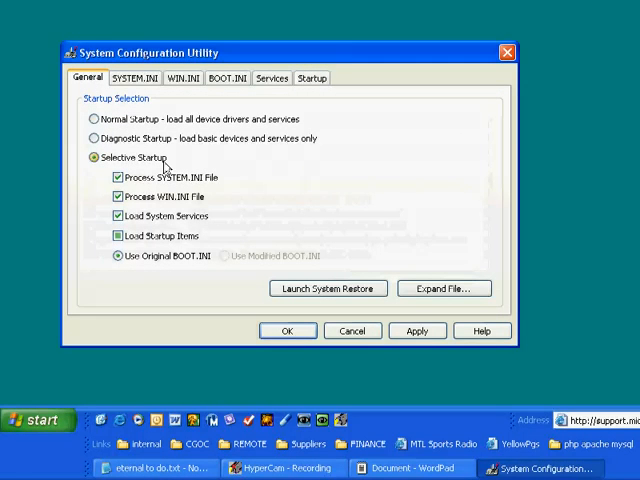
{"action": "mouse_move", "coordinate": [284, 104]}
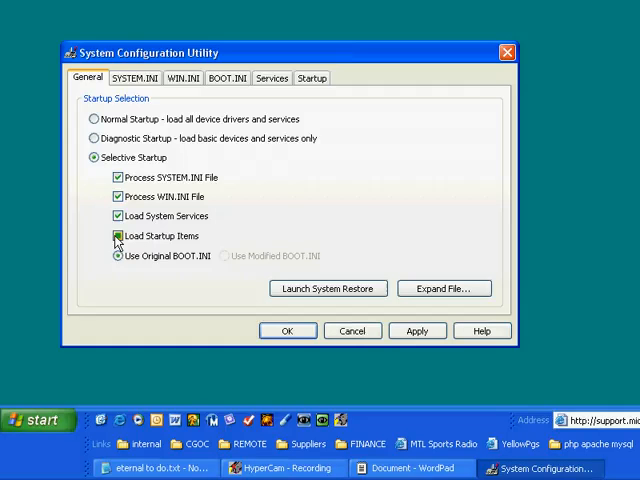
{"action": "left_click", "coordinate": [116, 236]}
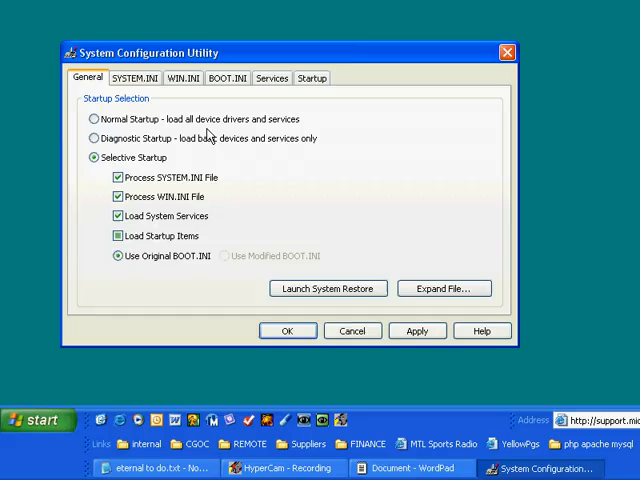
{"action": "left_click", "coordinate": [272, 78]}
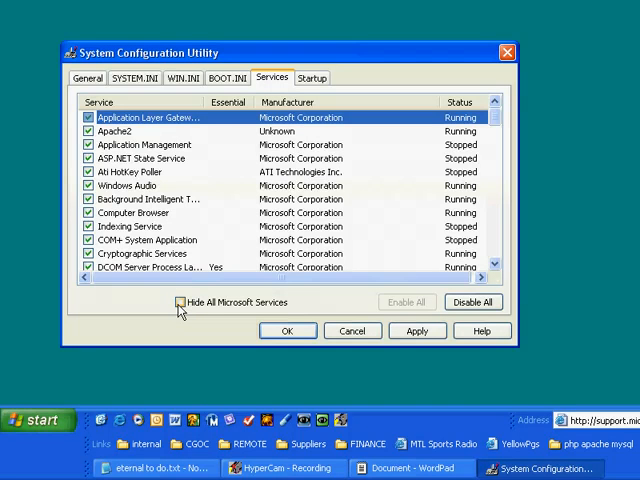
Hide all Microsoft services and turn off one non-Microsoft service.
{"action": "left_click", "coordinate": [180, 302]}
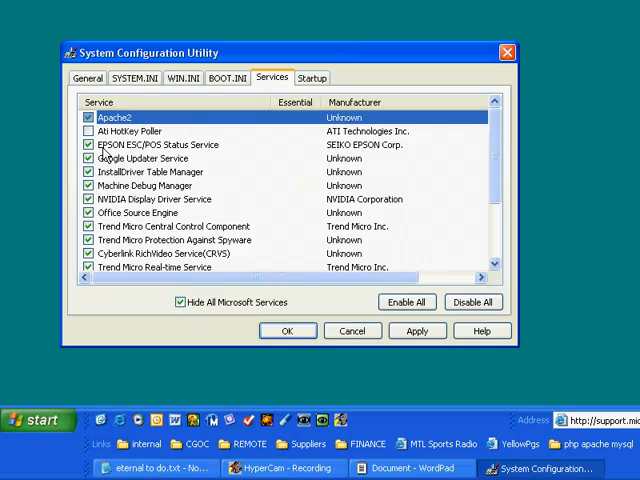
{"action": "left_click", "coordinate": [86, 144]}
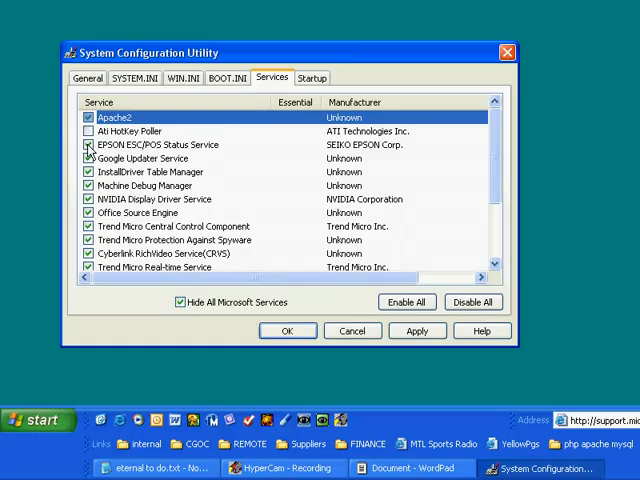
Uncheck non-Microsoft services such as Office Source Engine, Cyberlink RichVideo and Messenger Sharing Folders.
{"action": "left_click", "coordinate": [74, 144]}
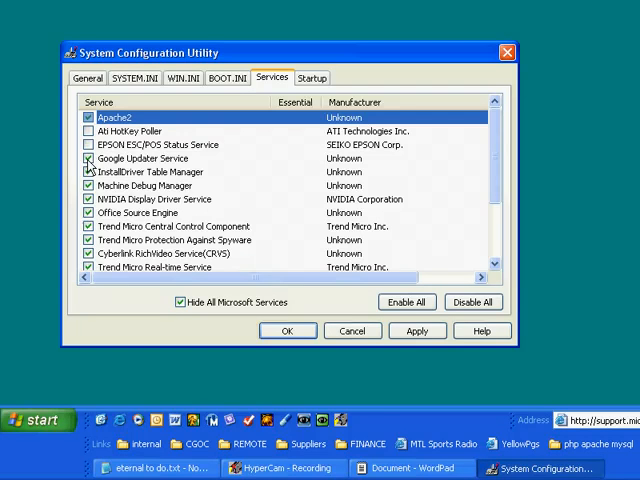
{"action": "left_click", "coordinate": [88, 158]}
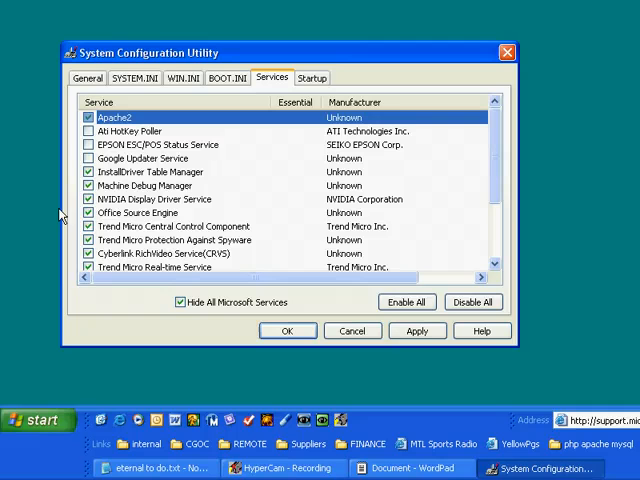
{"action": "left_click", "coordinate": [86, 200]}
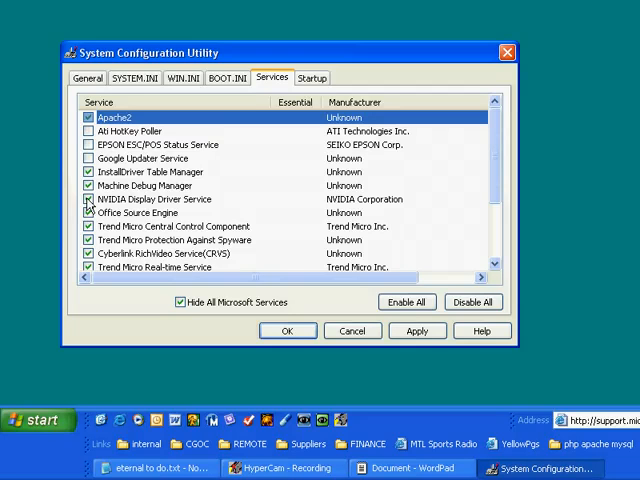
{"action": "left_click", "coordinate": [88, 200]}
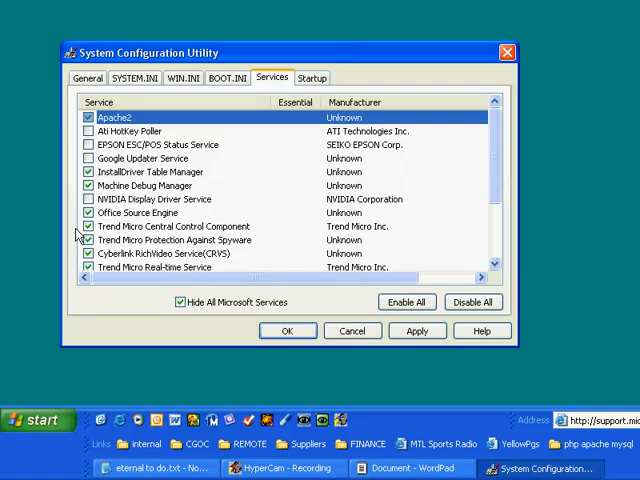
{"action": "mouse_move", "coordinate": [132, 232]}
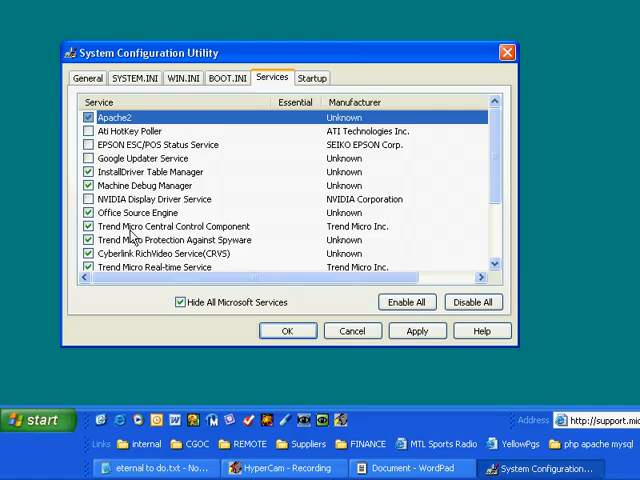
{"action": "mouse_move", "coordinate": [112, 268]}
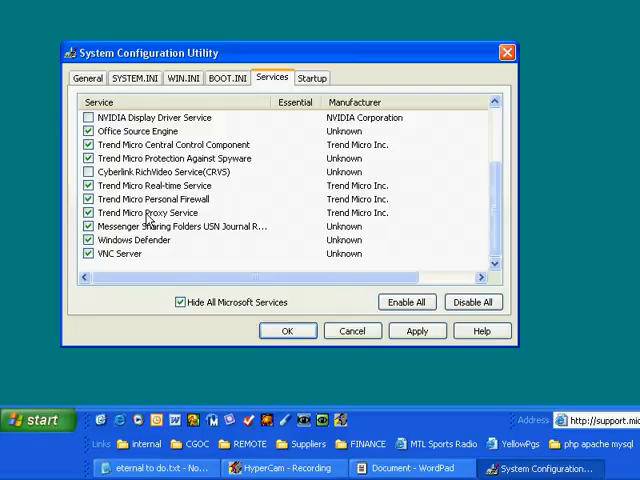
{"action": "left_click", "coordinate": [88, 226]}
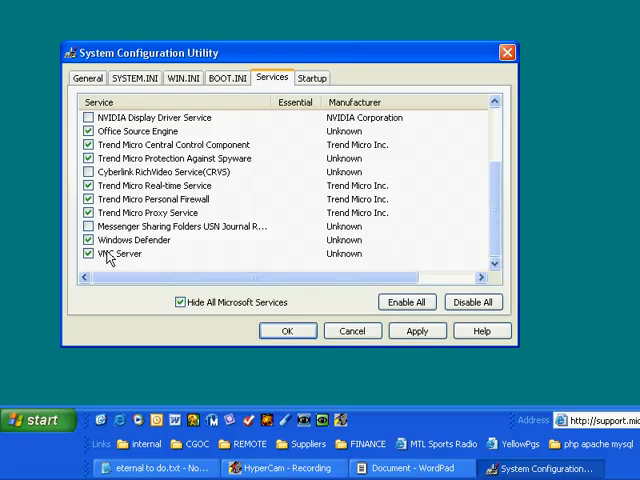
{"action": "mouse_move", "coordinate": [152, 256]}
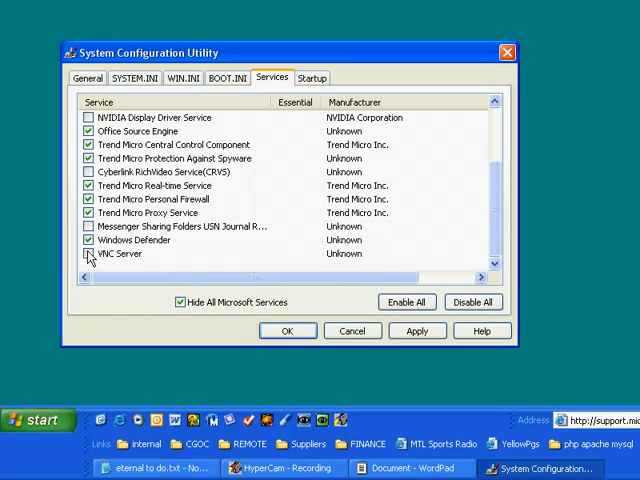
Leave the VNC Server service enabled after briefly unchecking it.
{"action": "left_click", "coordinate": [88, 252]}
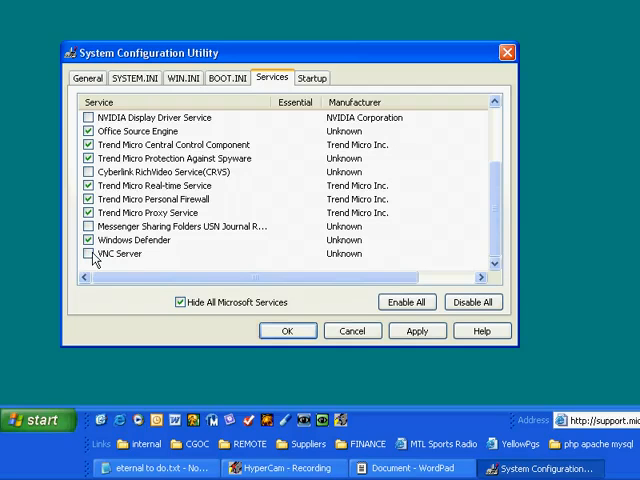
{"action": "left_click", "coordinate": [88, 252]}
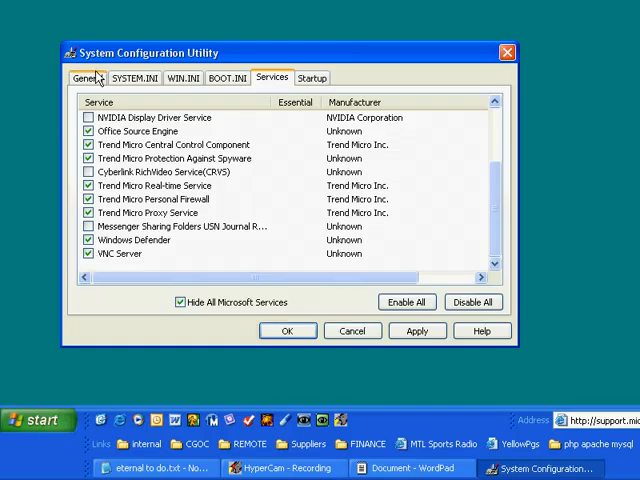
Review the General, Services and Startup tabs before saving.
{"action": "left_click", "coordinate": [88, 76]}
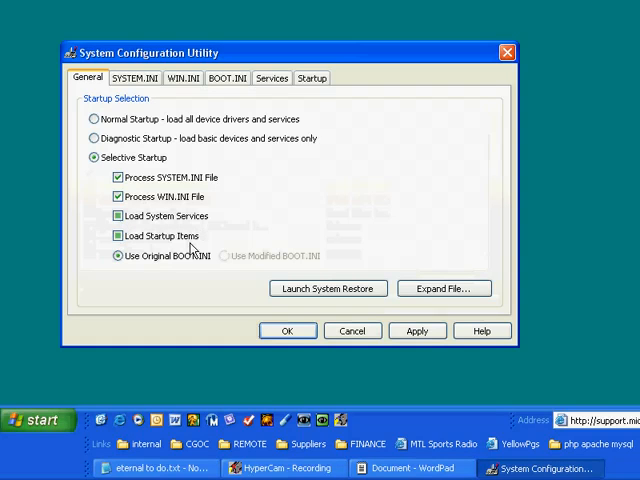
{"action": "left_click", "coordinate": [272, 76]}
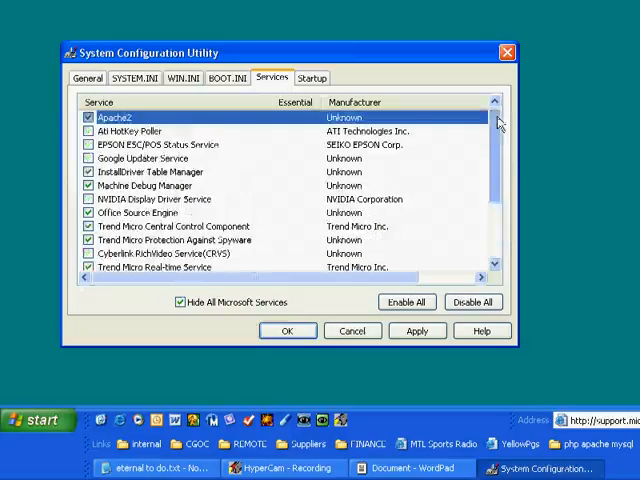
{"action": "scroll", "scroll_direction": "down", "scroll_amount": 3}
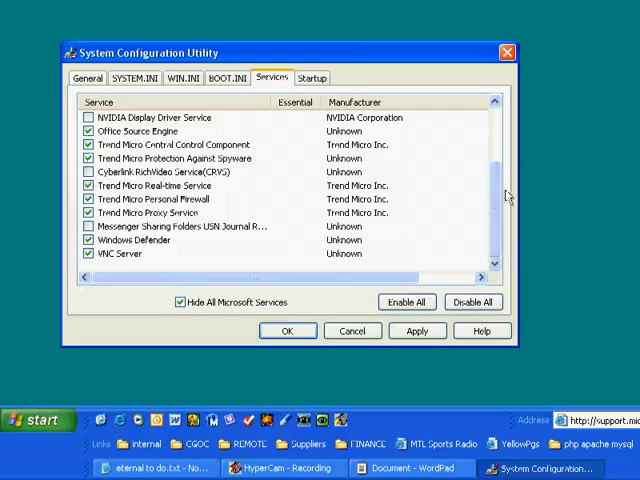
{"action": "left_click", "coordinate": [312, 76]}
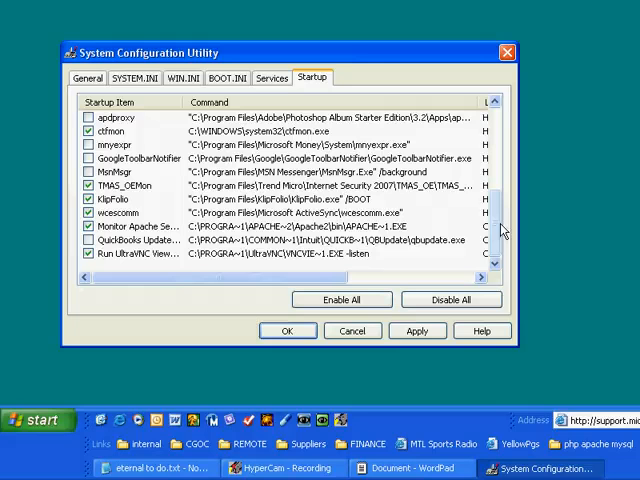
Apply the changes and confirm with OK, bringing up the restart prompt.
{"action": "left_click", "coordinate": [288, 330]}
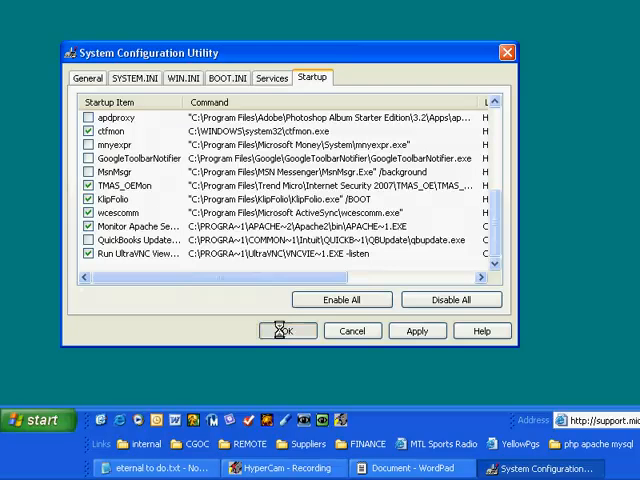
{"action": "left_click", "coordinate": [288, 332]}
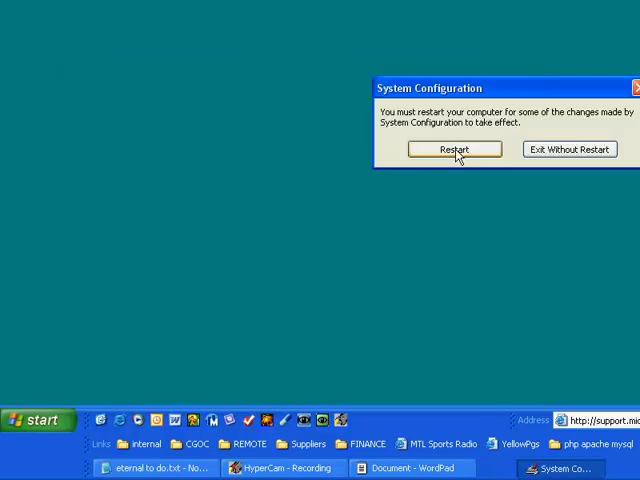